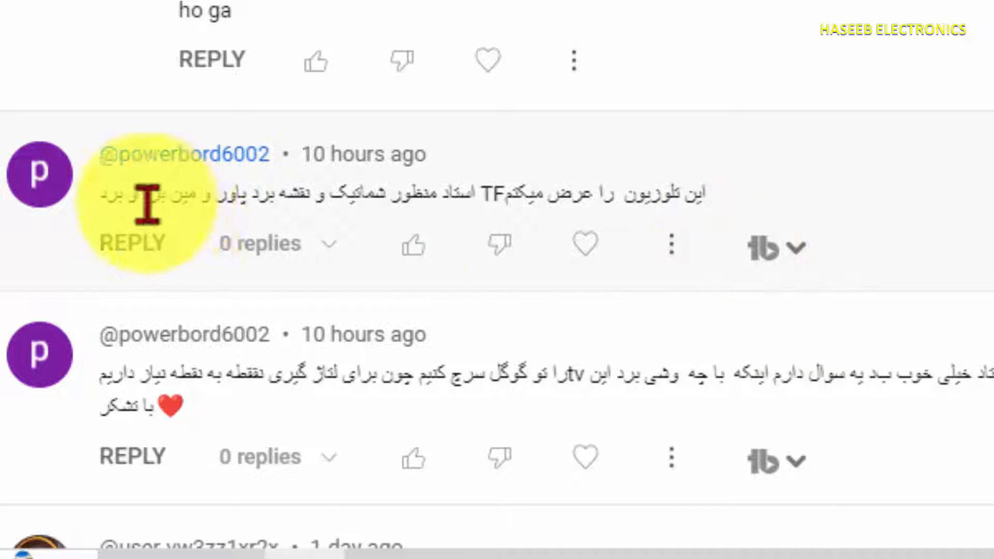
Scroll past the Persian-language YouTube Studio comments before switching to Google
{"action": "scroll", "scroll_direction": "down", "scroll_amount": 3}
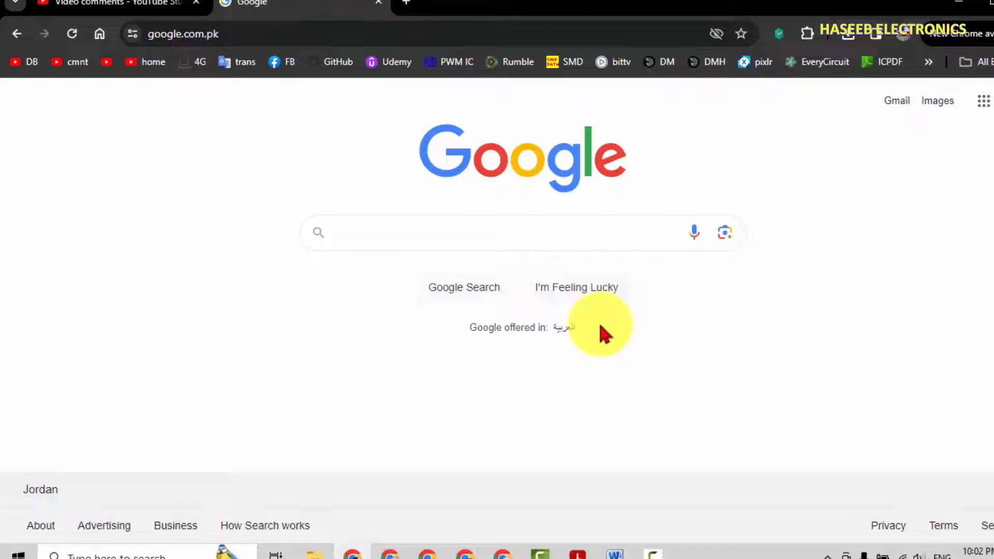
Search Google for 'sharp lc-32le150m service manual' via the suggested query
{"action": "type", "text": "32LE150"}
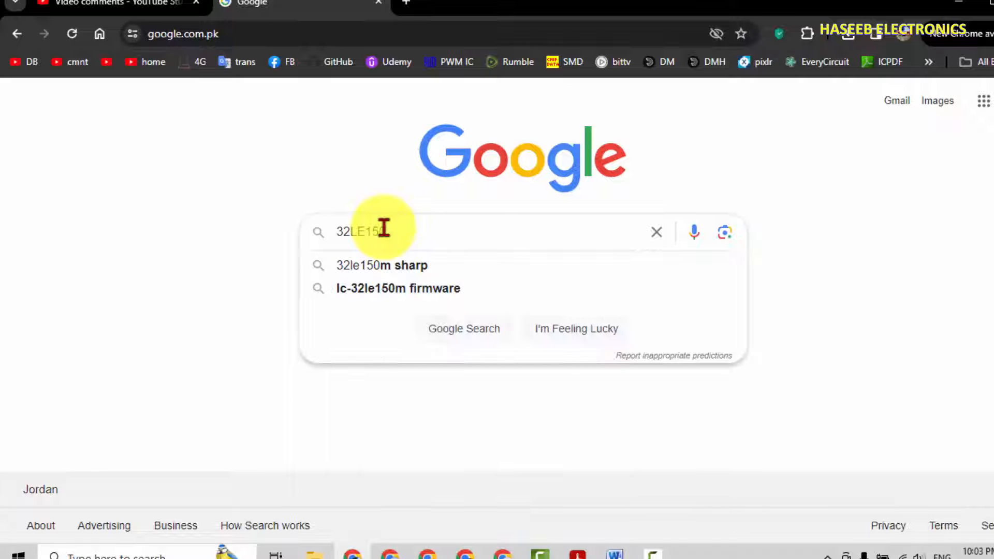
{"action": "type", "text": "M"}
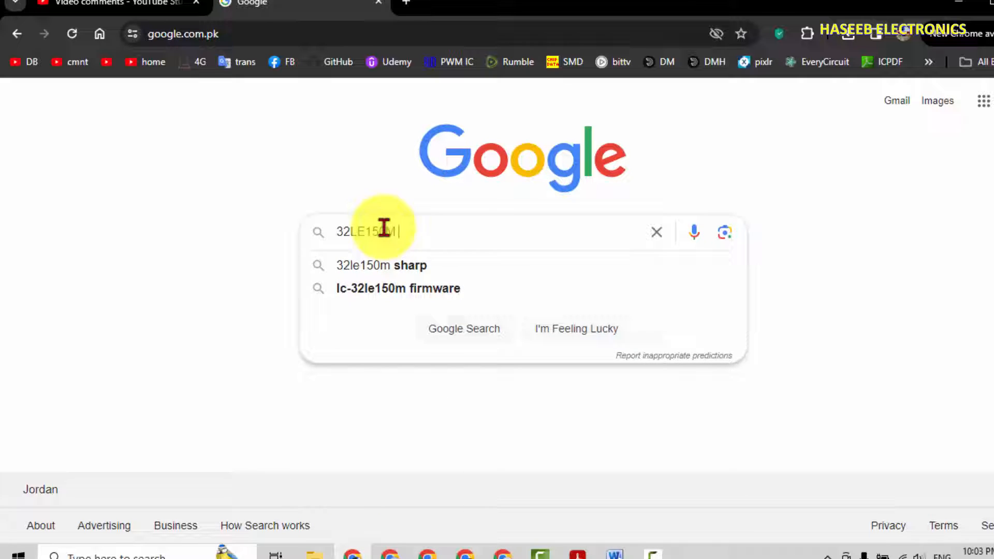
{"action": "type", "text": "service man"}
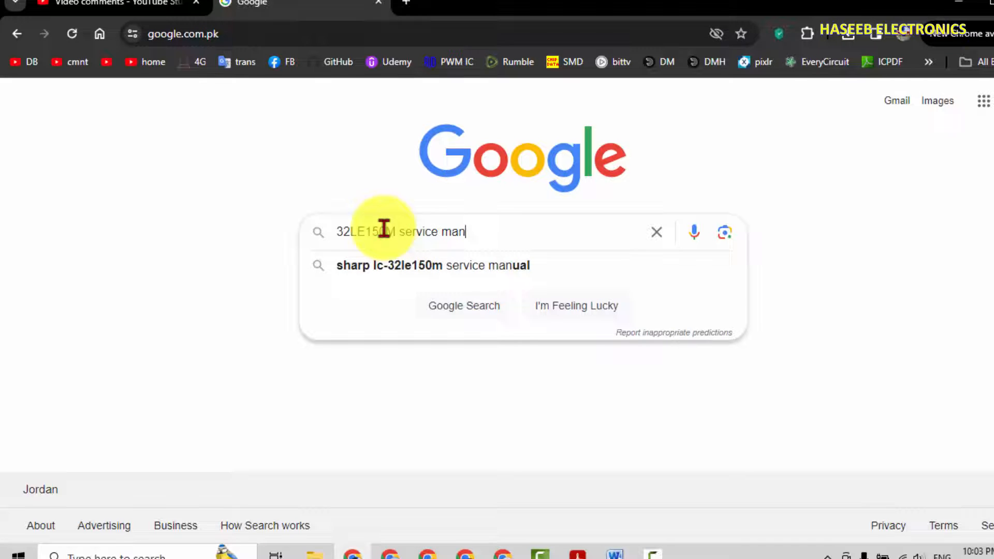
{"action": "type", "text": "ual"}
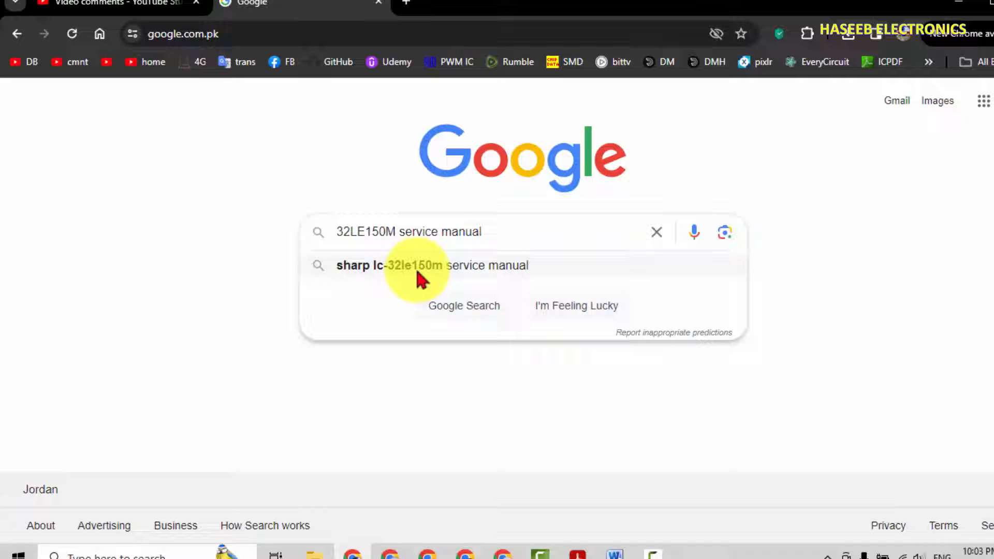
{"action": "left_click", "coordinate": [433, 265]}
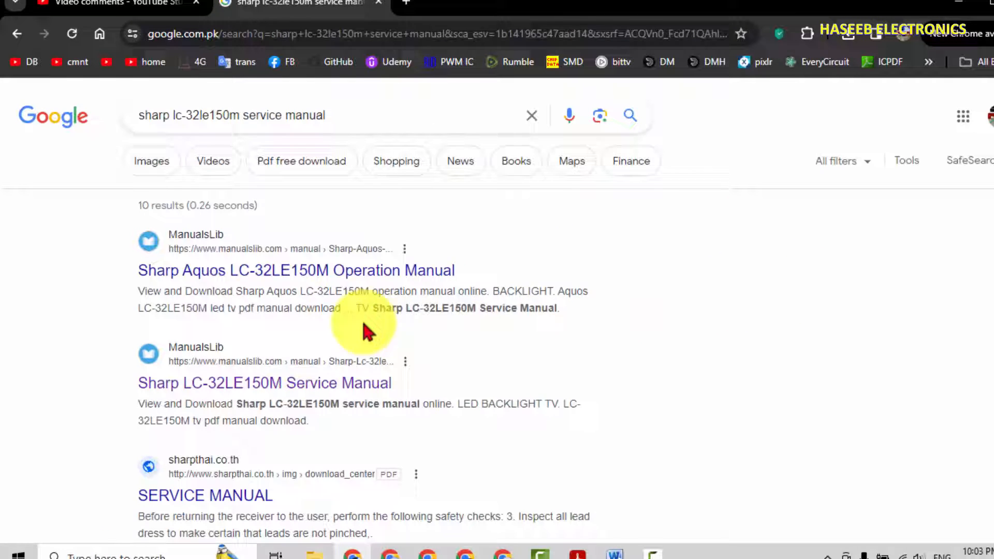
{"action": "mouse_move", "coordinate": [624, 307]}
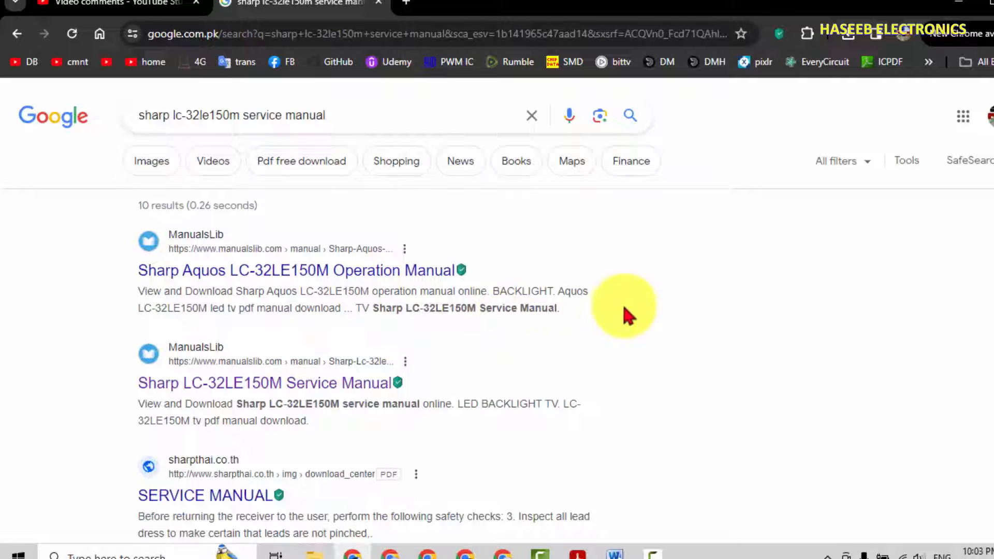
{"action": "mouse_move", "coordinate": [370, 383]}
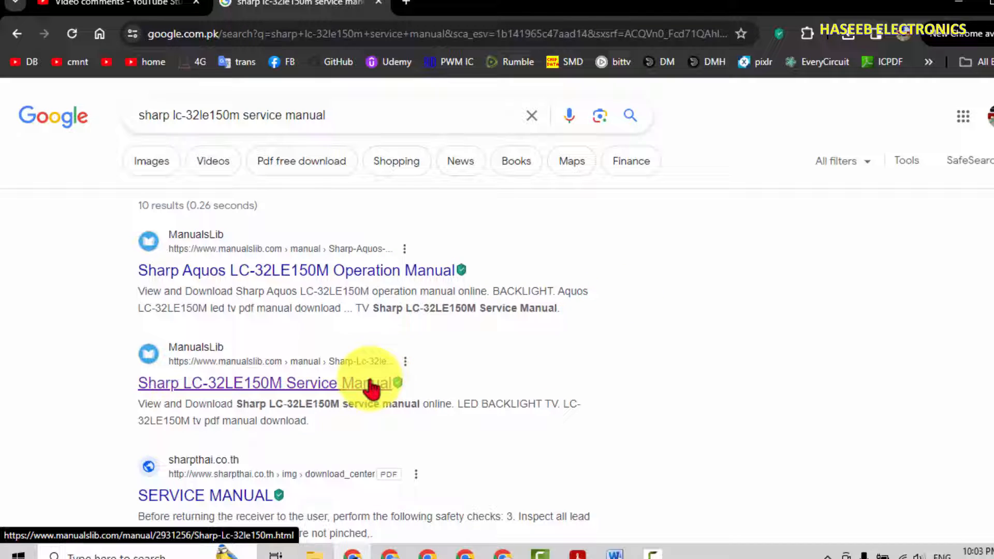
{"action": "mouse_move", "coordinate": [266, 390]}
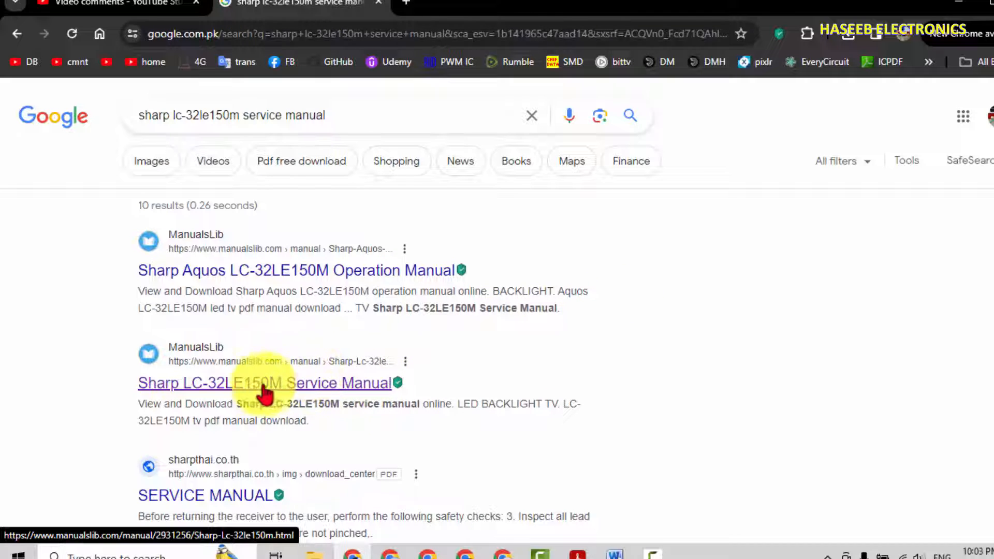
Open the ManualsLib 'Sharp LC-32LE150M Service Manual' result in a new tab
{"action": "right_click", "coordinate": [264, 383]}
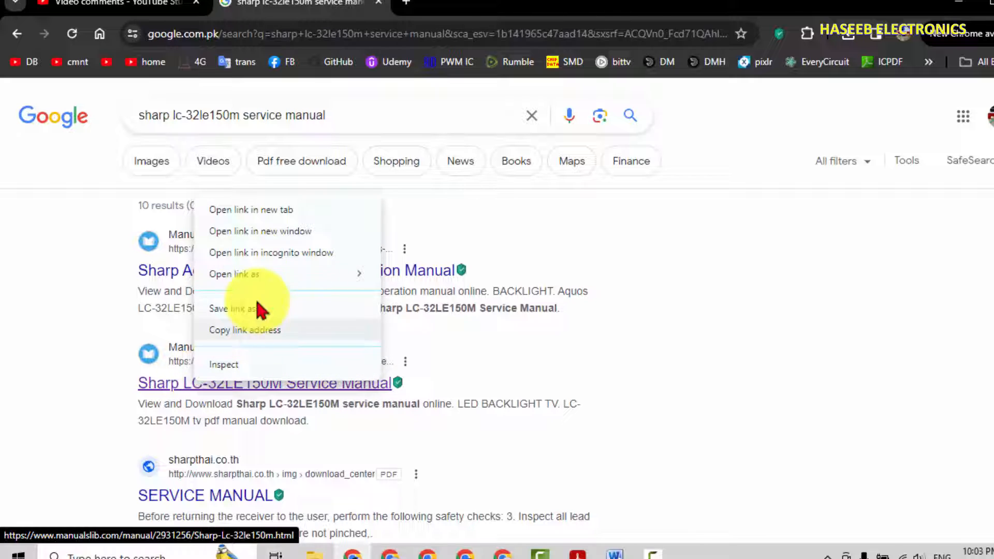
{"action": "left_click", "coordinate": [251, 209]}
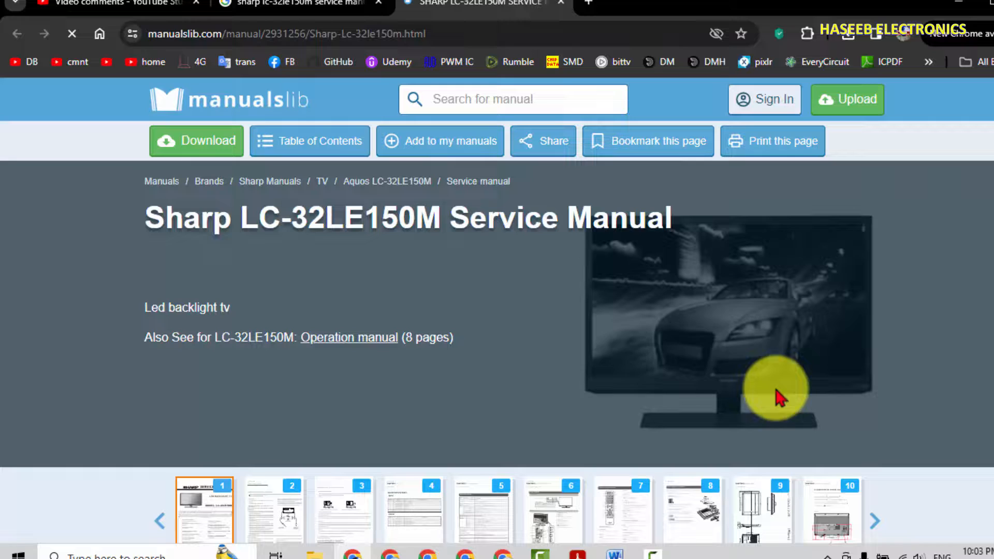
{"action": "mouse_move", "coordinate": [276, 244]}
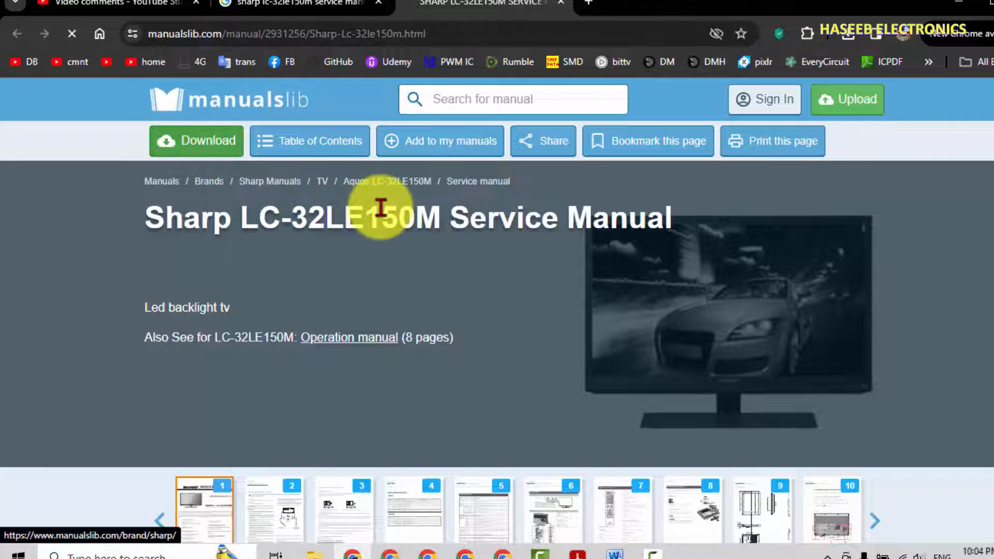
Go to the manual's download page with the green Download button
{"action": "left_click", "coordinate": [195, 140]}
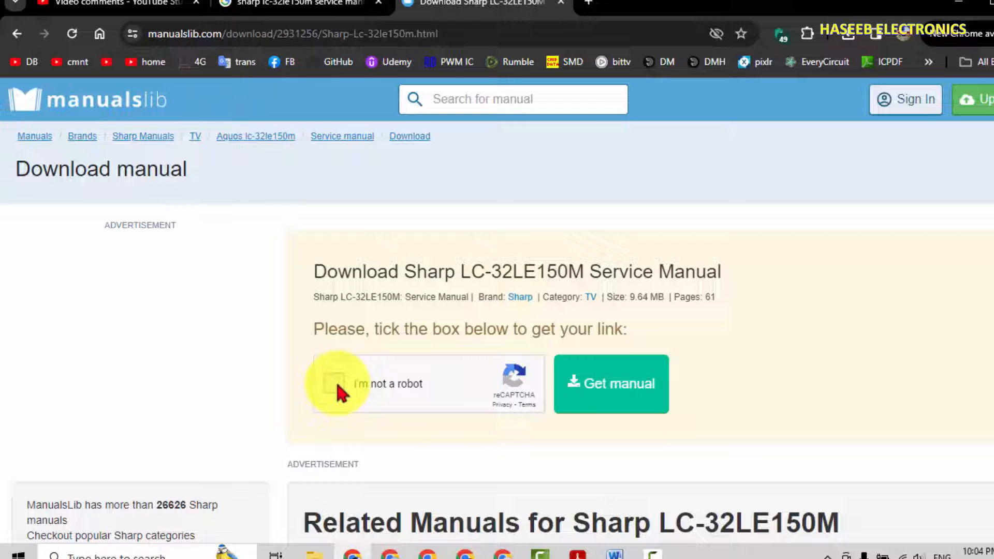
Tick 'I'm not a robot' and request the manual with 'Get manual'
{"action": "left_click", "coordinate": [336, 383]}
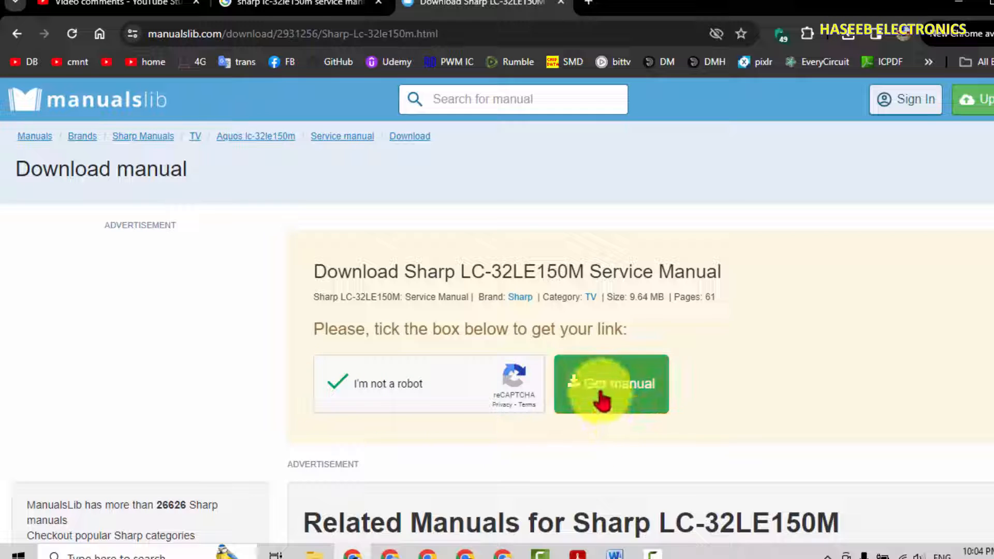
{"action": "left_click", "coordinate": [610, 384]}
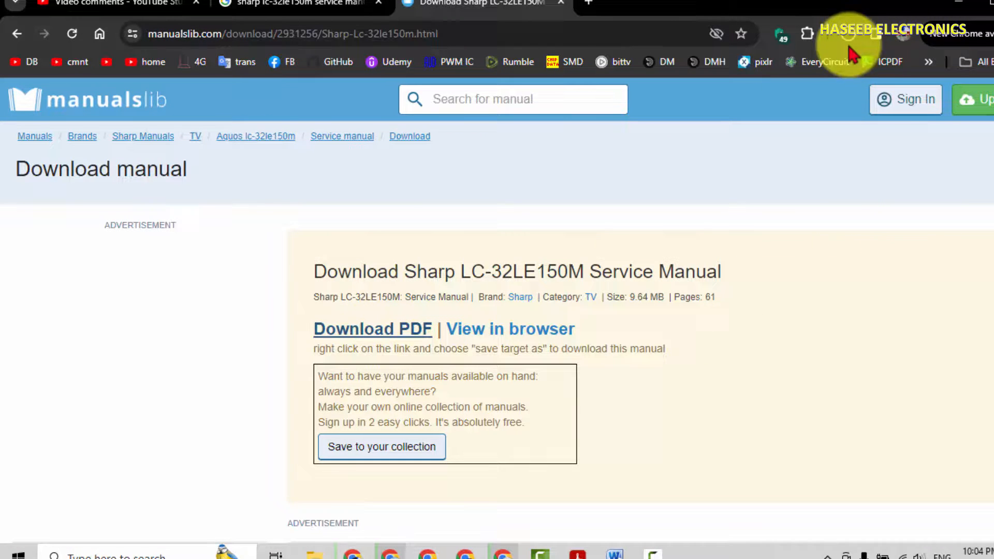
{"action": "mouse_move", "coordinate": [778, 284]}
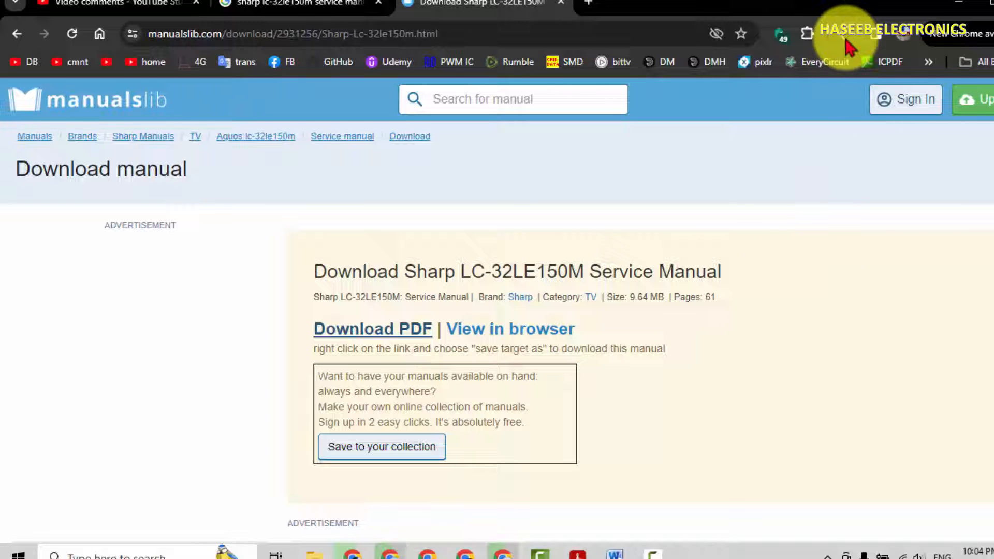
{"action": "mouse_move", "coordinate": [859, 215]}
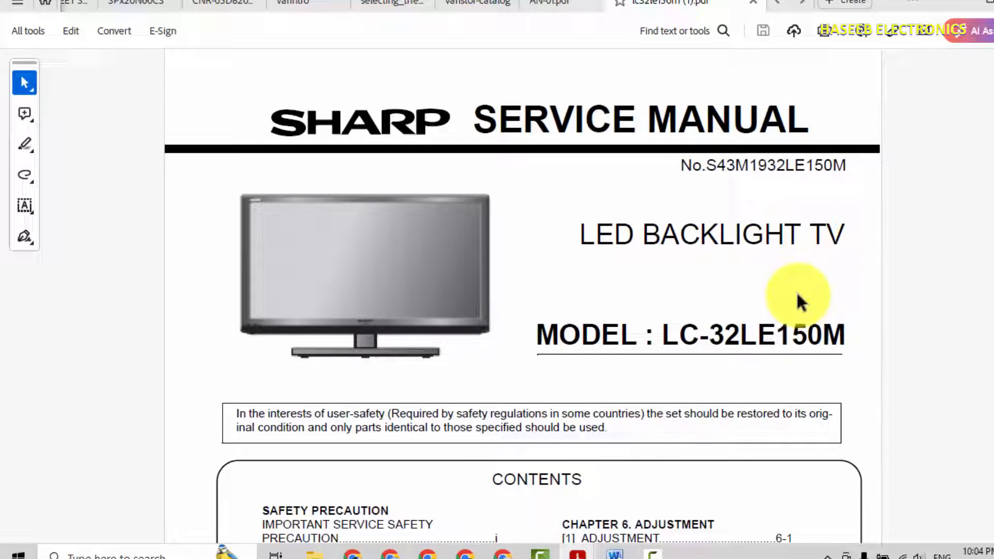
Scroll past the disassembly photo and block diagram to the MAIN Unit / LED PWB layout
{"action": "scroll", "scroll_direction": "down", "scroll_amount": 3}
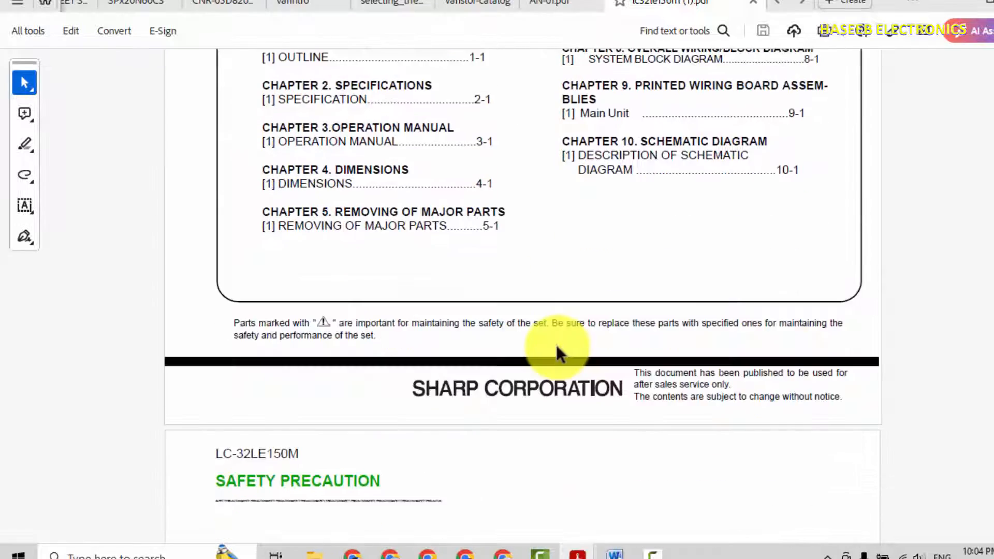
{"action": "scroll", "scroll_direction": "down", "scroll_amount": 3}
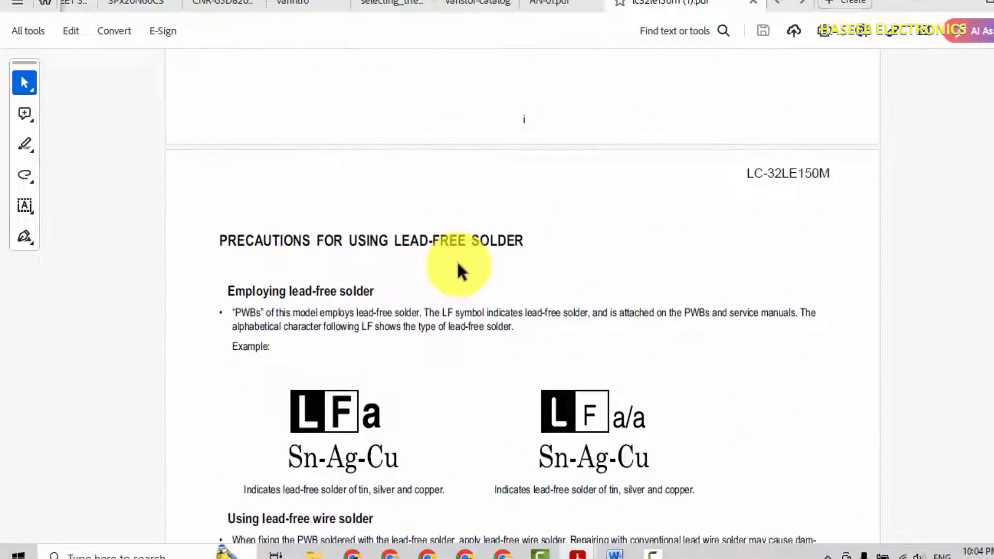
{"action": "scroll", "scroll_direction": "down", "scroll_amount": 3}
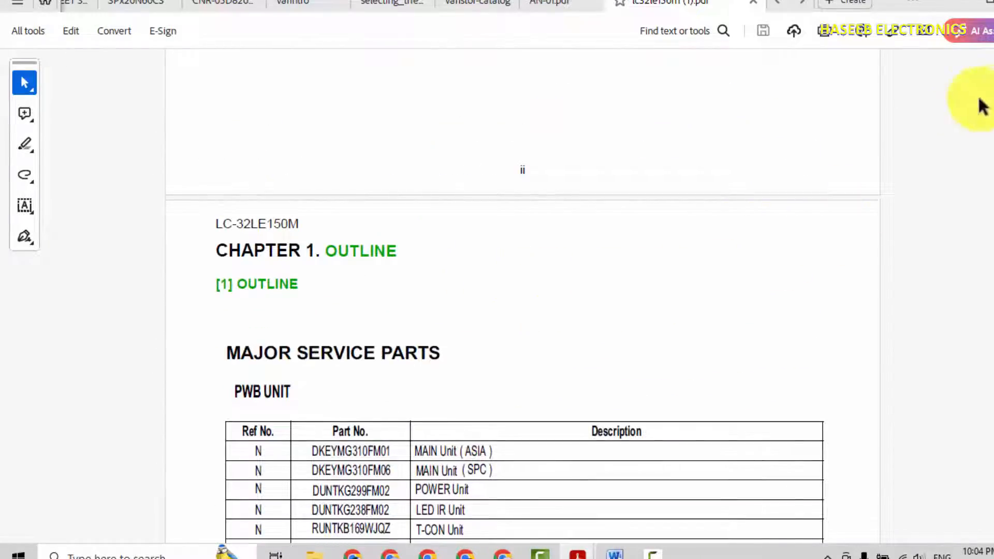
{"action": "scroll", "scroll_direction": "down", "scroll_amount": 3}
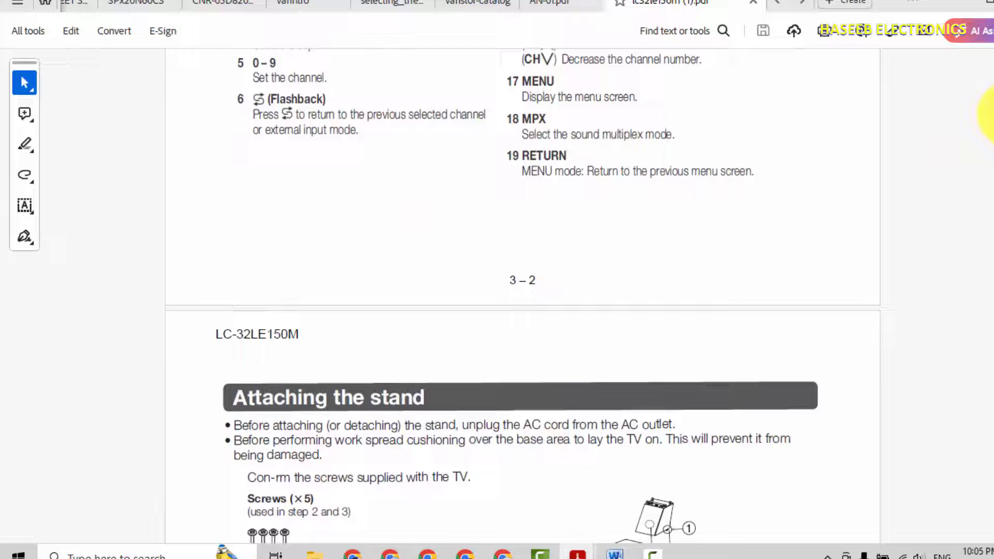
{"action": "scroll", "scroll_direction": "down", "scroll_amount": 3}
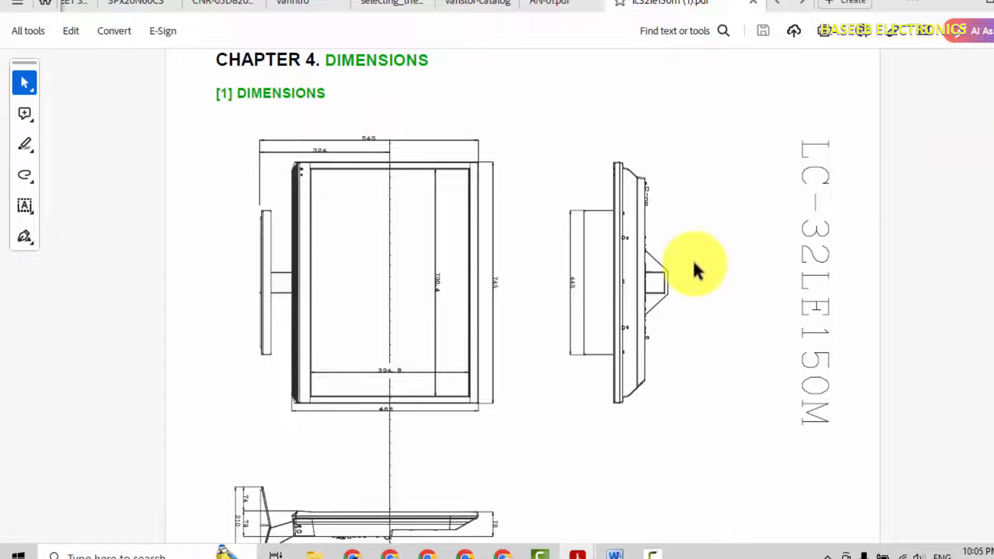
{"action": "scroll", "scroll_direction": "down", "scroll_amount": 3}
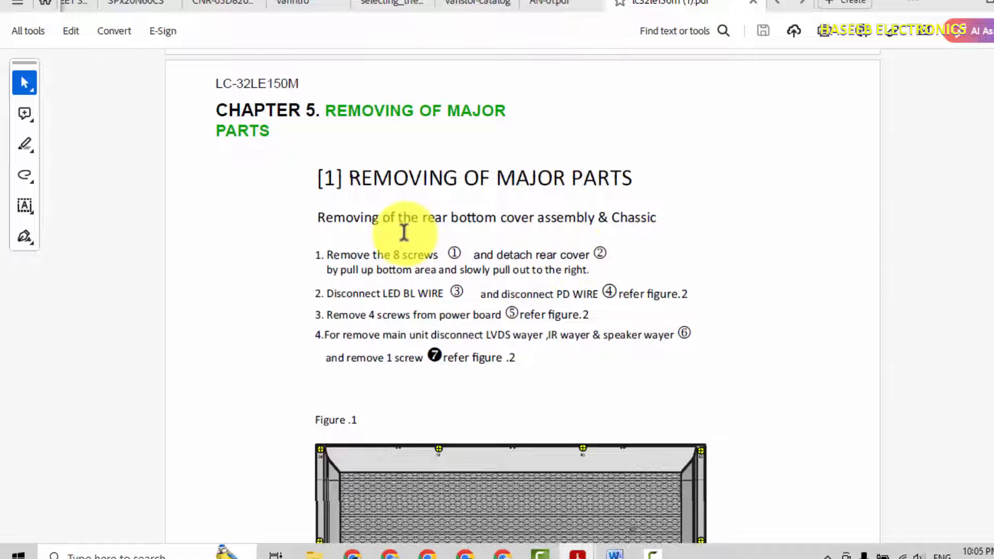
{"action": "scroll", "scroll_direction": "down", "scroll_amount": 3}
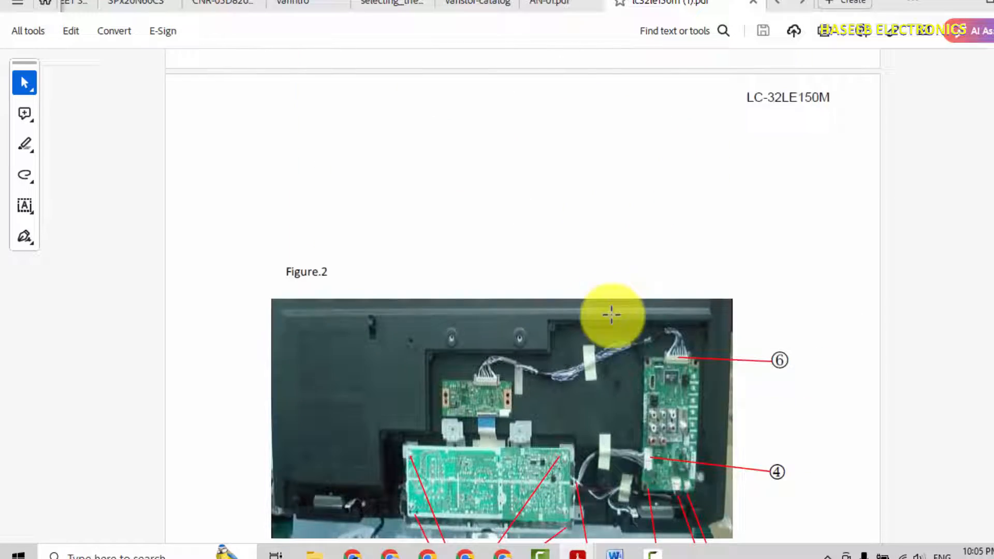
{"action": "scroll", "scroll_direction": "down", "scroll_amount": 3}
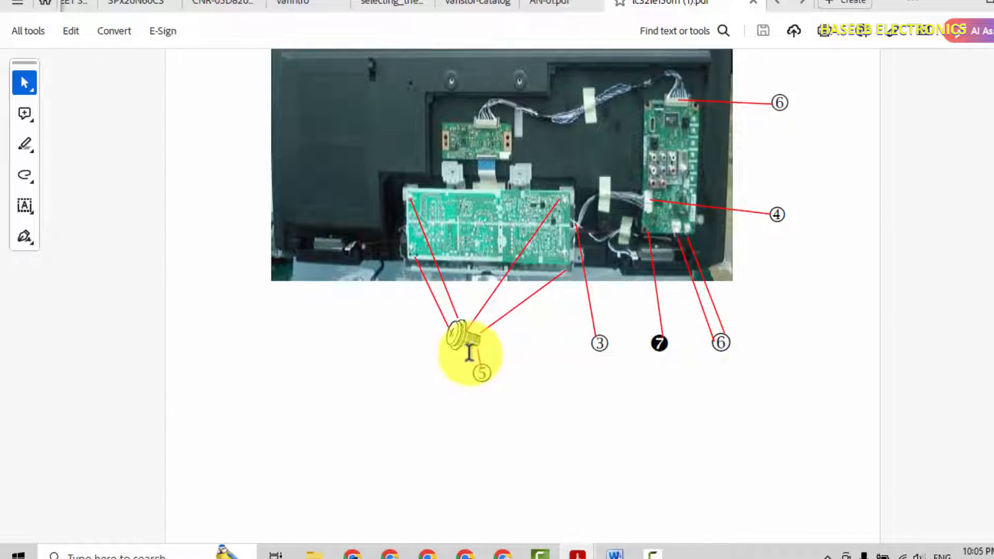
{"action": "mouse_move", "coordinate": [976, 114]}
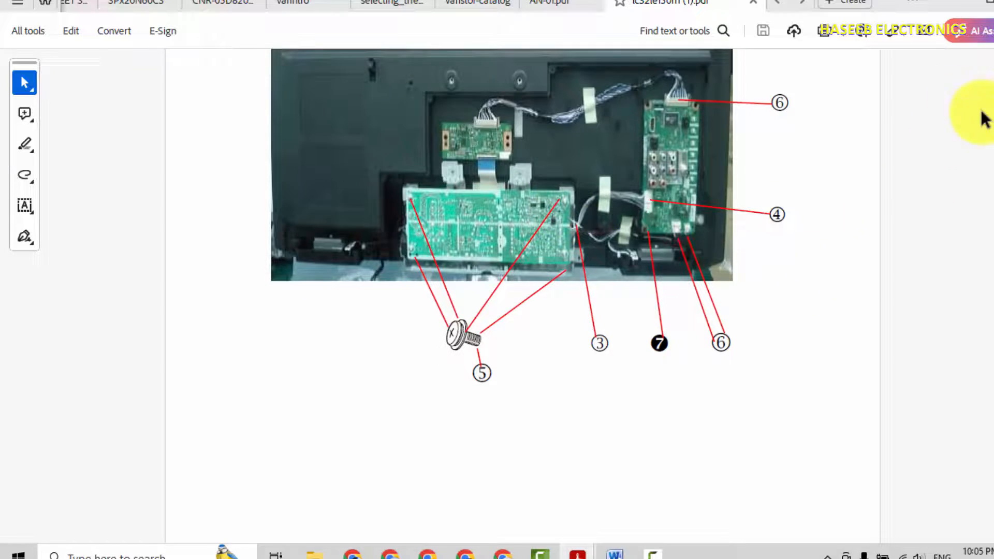
{"action": "scroll", "scroll_direction": "down", "scroll_amount": 3}
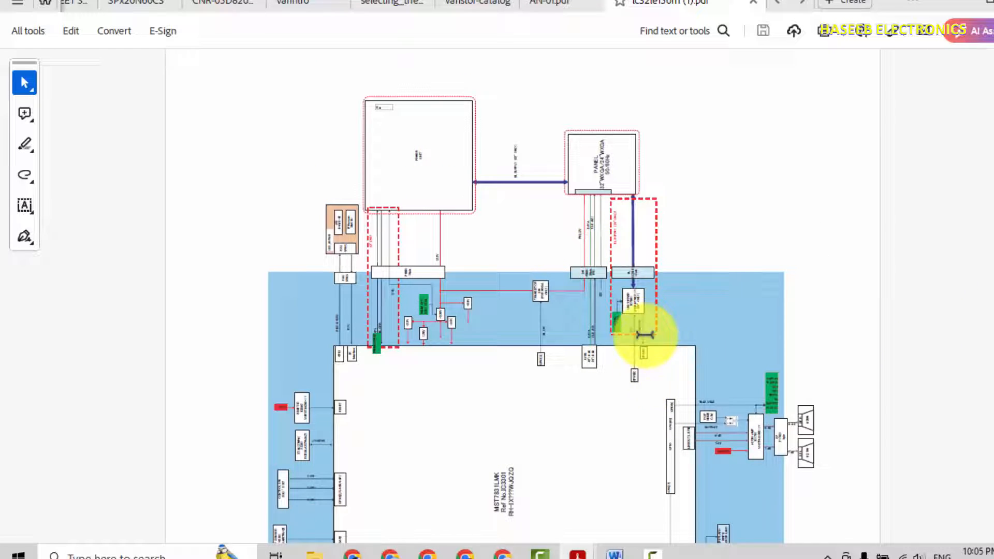
{"action": "scroll", "scroll_direction": "down", "scroll_amount": 3}
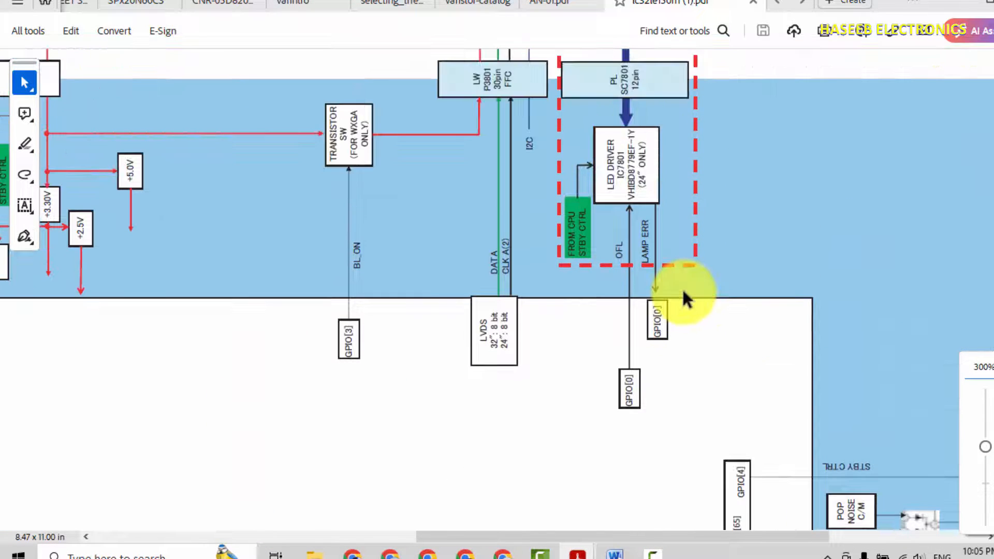
{"action": "mouse_move", "coordinate": [447, 323]}
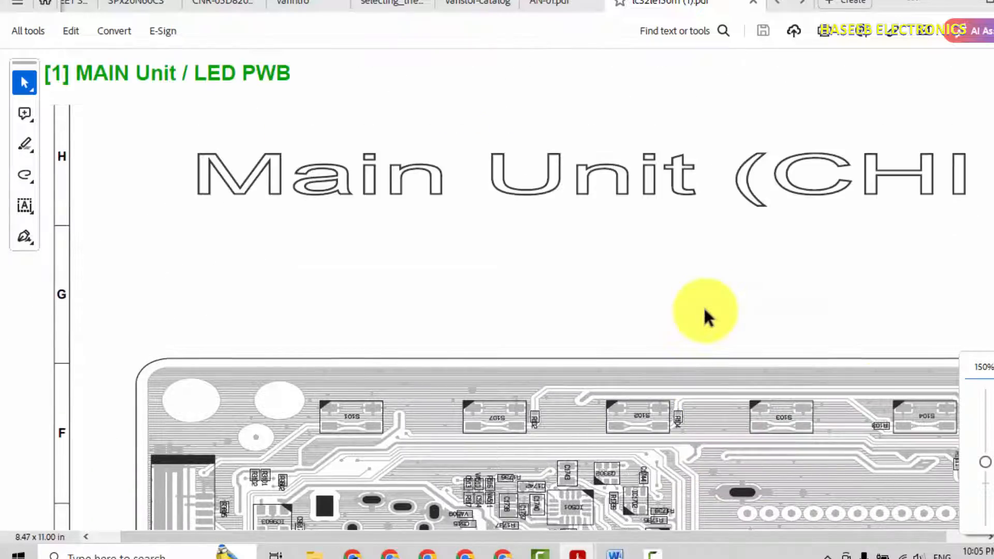
Scroll from the end of page 9–2 to the next Main Unit layout page
{"action": "scroll", "scroll_direction": "down", "scroll_amount": 3}
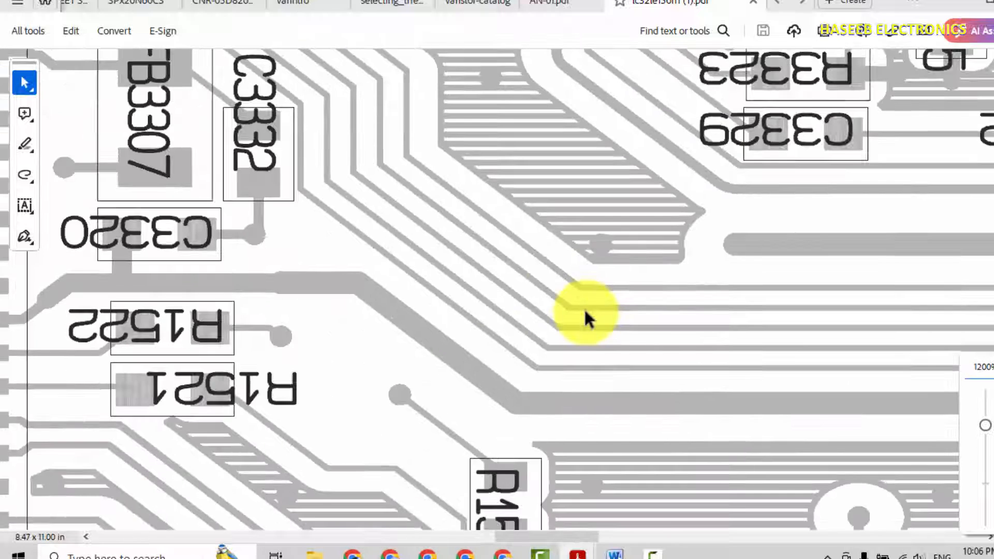
{"action": "mouse_move", "coordinate": [646, 517]}
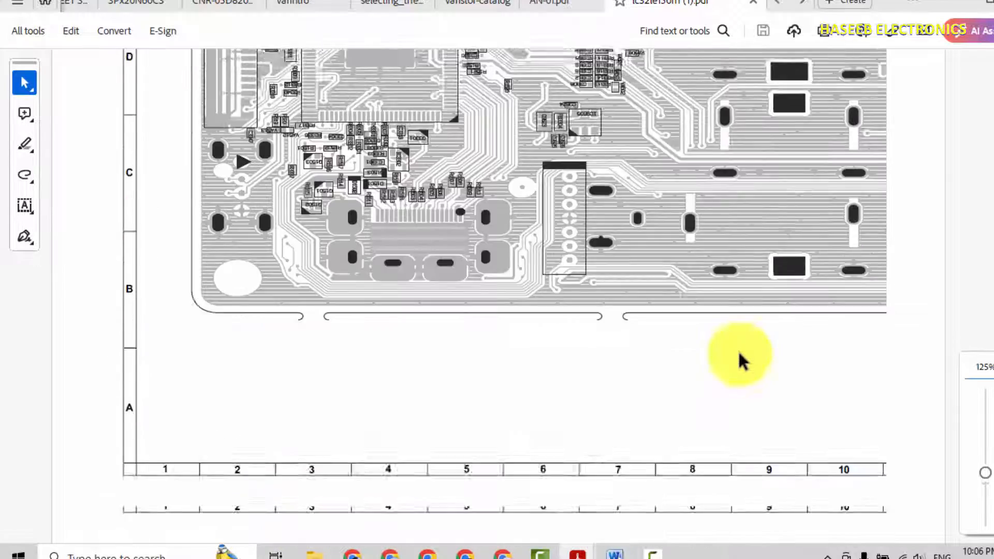
{"action": "scroll", "scroll_direction": "down", "scroll_amount": 3}
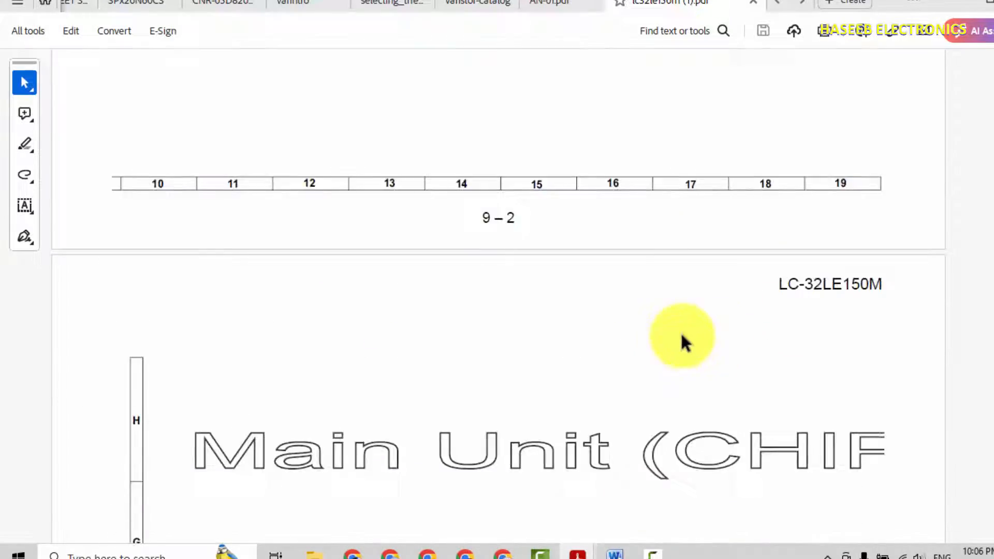
Scroll the mains input schematic (F7001, TH7001) toward controller IC7001 NCP1251
{"action": "scroll", "scroll_direction": "down", "scroll_amount": 3}
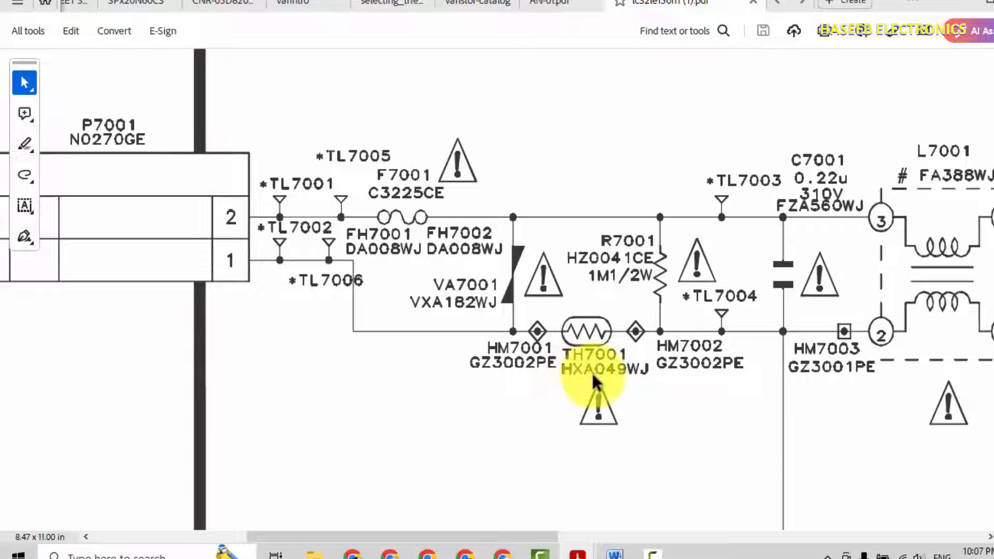
{"action": "mouse_move", "coordinate": [644, 381]}
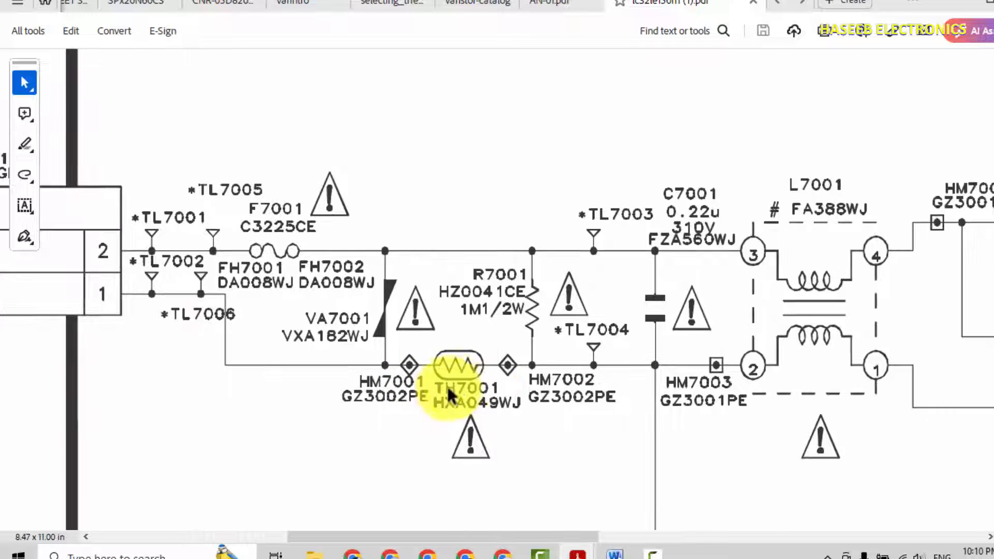
{"action": "mouse_move", "coordinate": [495, 406]}
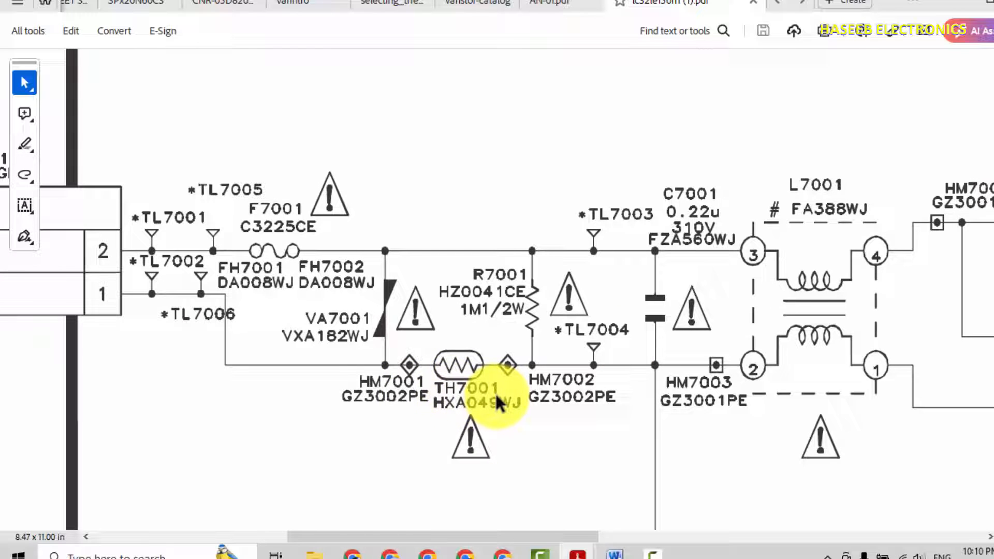
{"action": "mouse_move", "coordinate": [485, 396]}
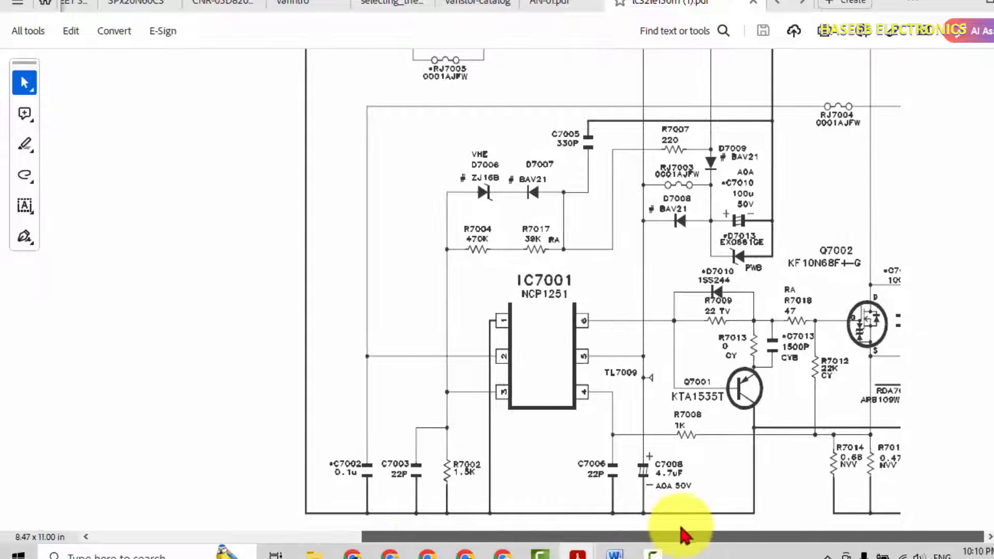
{"action": "mouse_move", "coordinate": [558, 292]}
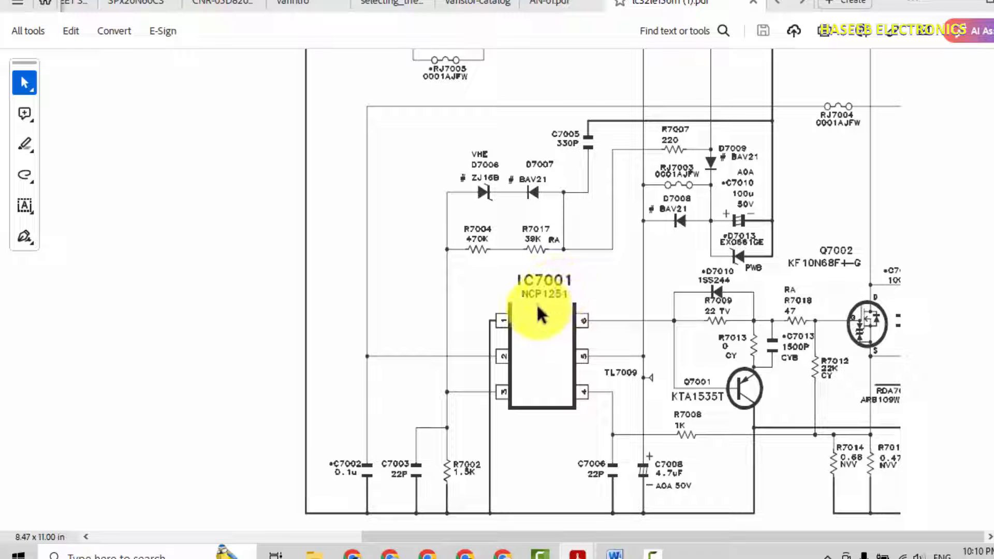
{"action": "mouse_move", "coordinate": [548, 304]}
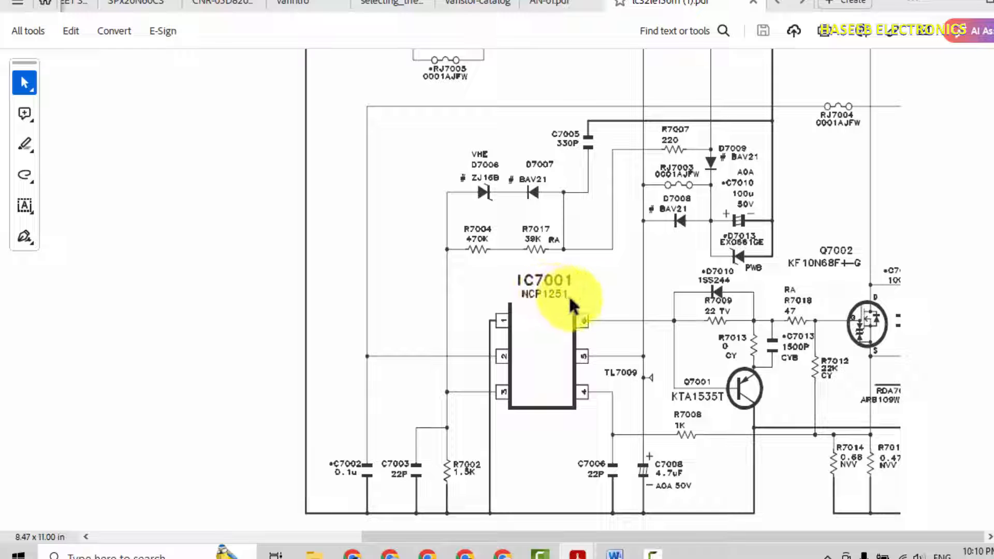
{"action": "mouse_move", "coordinate": [561, 291]}
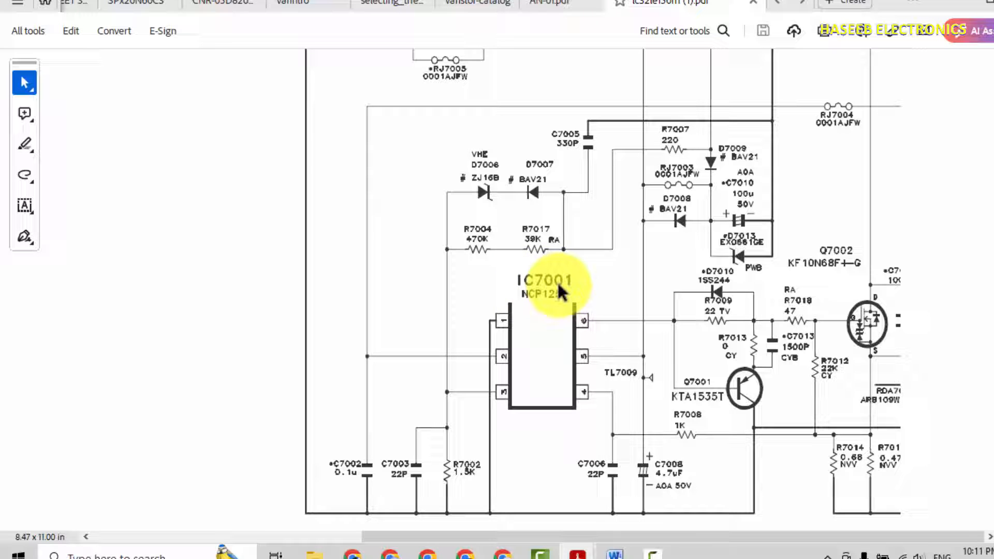
Scroll to the secondary power side showing T7001, IC7101 and connector P7101
{"action": "scroll", "scroll_direction": "down", "scroll_amount": 3}
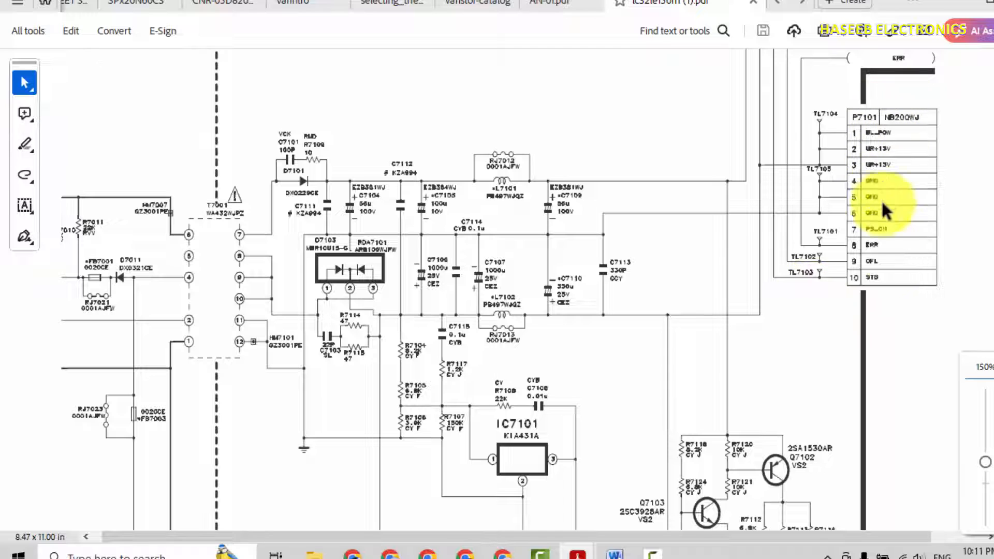
Scroll the main unit schematics through IC3302, IC501, IC9602 and IC9601
{"action": "scroll", "scroll_direction": "down", "scroll_amount": 3}
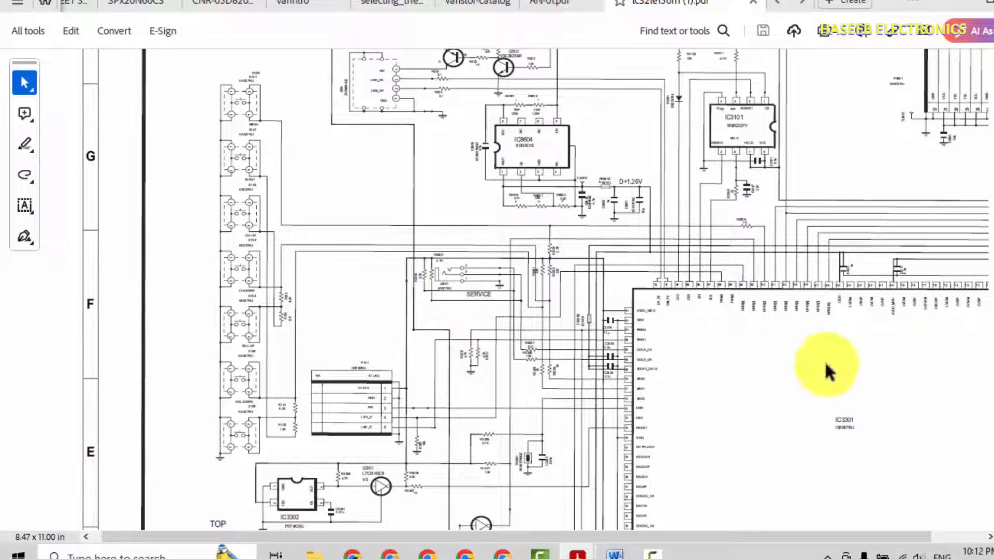
{"action": "mouse_move", "coordinate": [773, 311]}
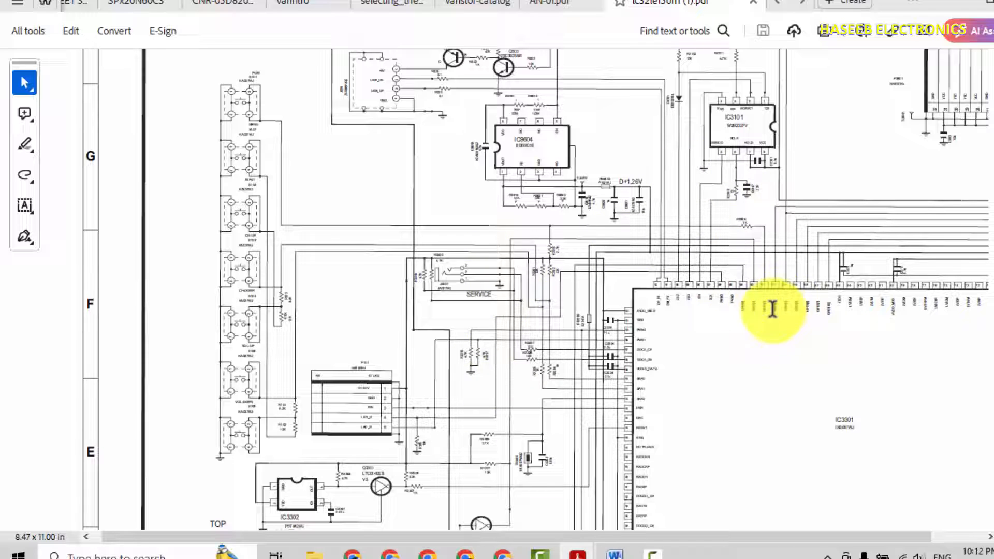
{"action": "scroll", "scroll_direction": "down", "scroll_amount": 3}
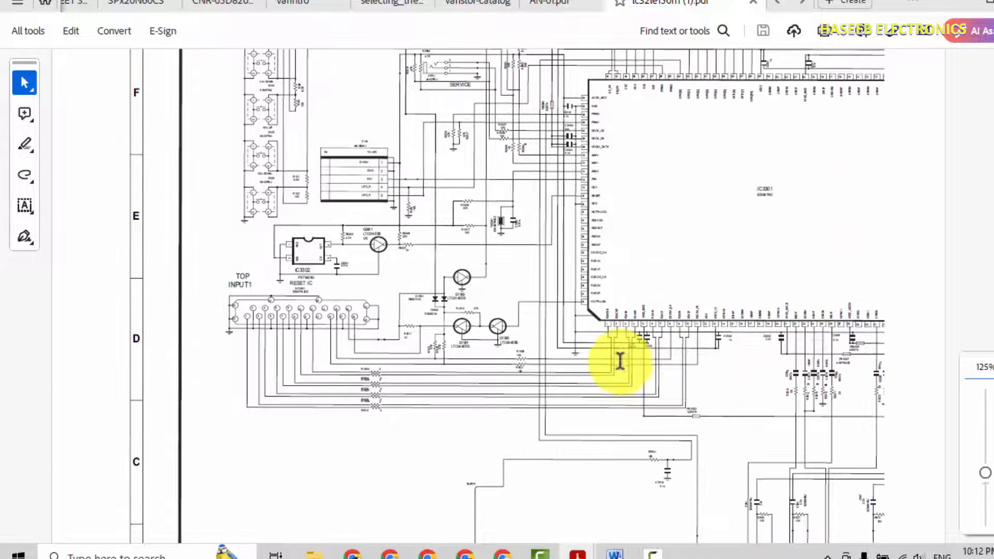
{"action": "mouse_move", "coordinate": [418, 282]}
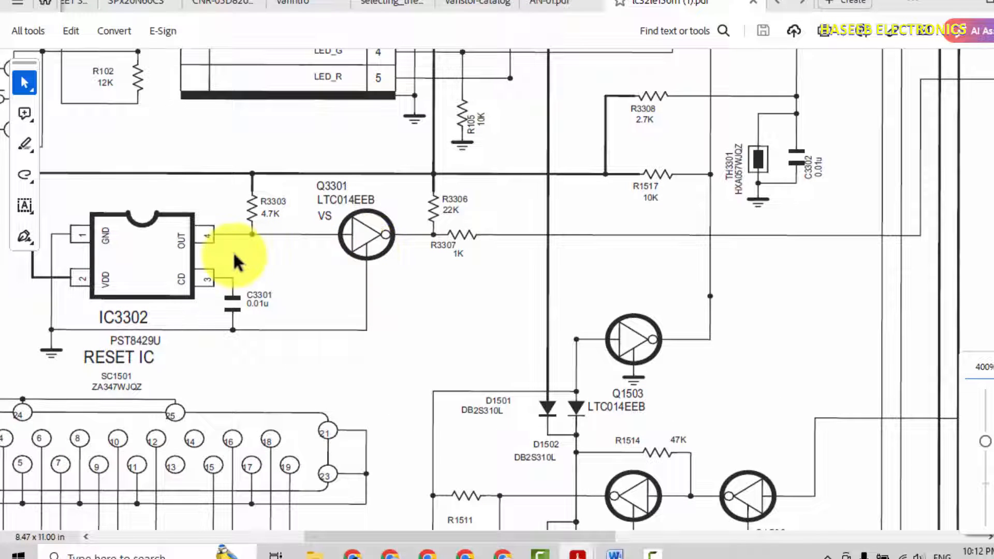
{"action": "scroll", "scroll_direction": "down", "scroll_amount": 3}
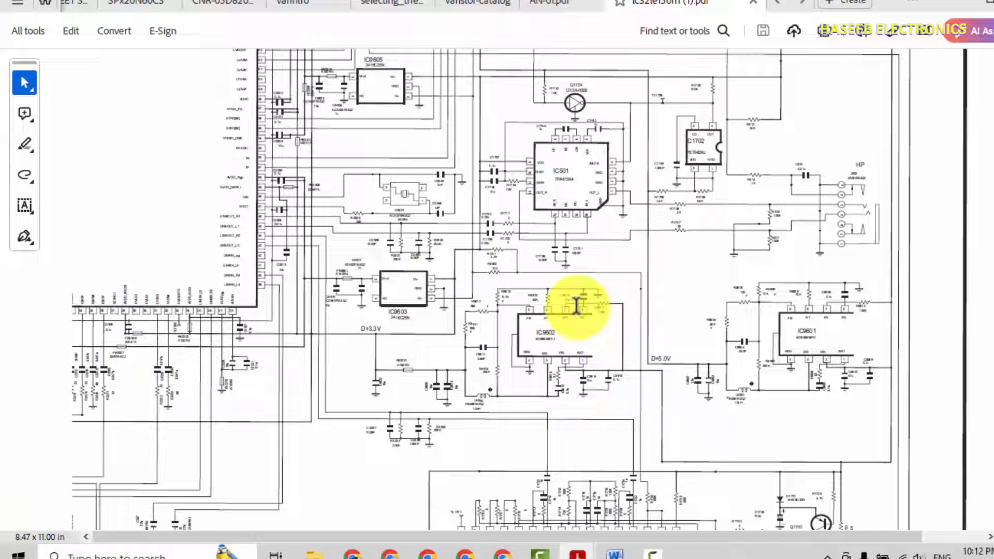
{"action": "mouse_move", "coordinate": [656, 291]}
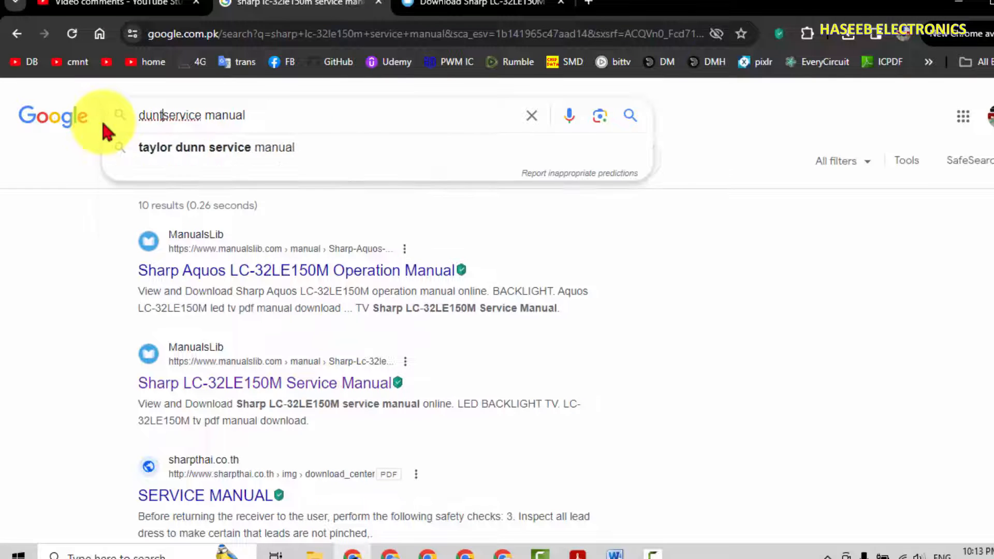
Search Google for 'duntkg299we service manual' and scroll to the LC-32LE240M/LC-32LE340M PDF result
{"action": "type", "text": "kh"}
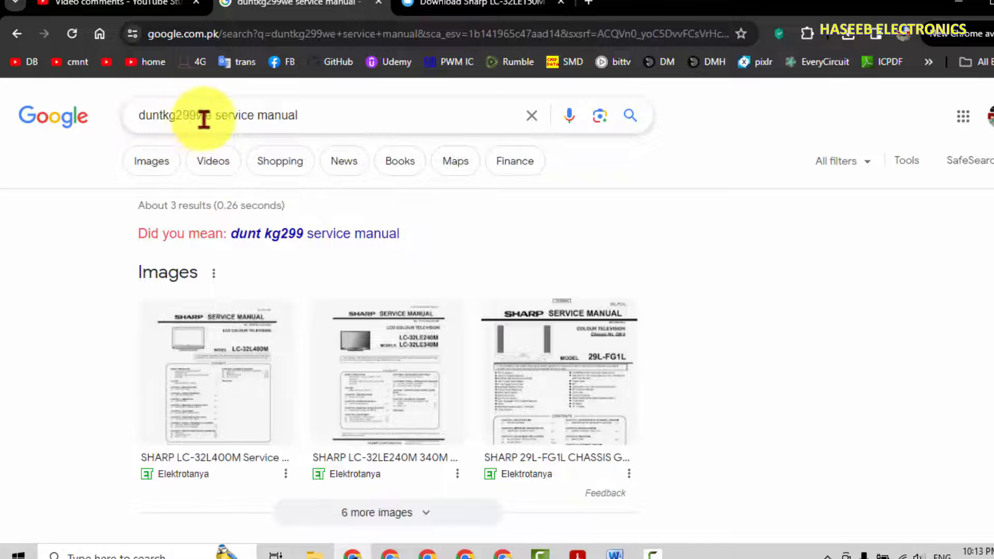
{"action": "scroll", "scroll_direction": "down", "scroll_amount": 3}
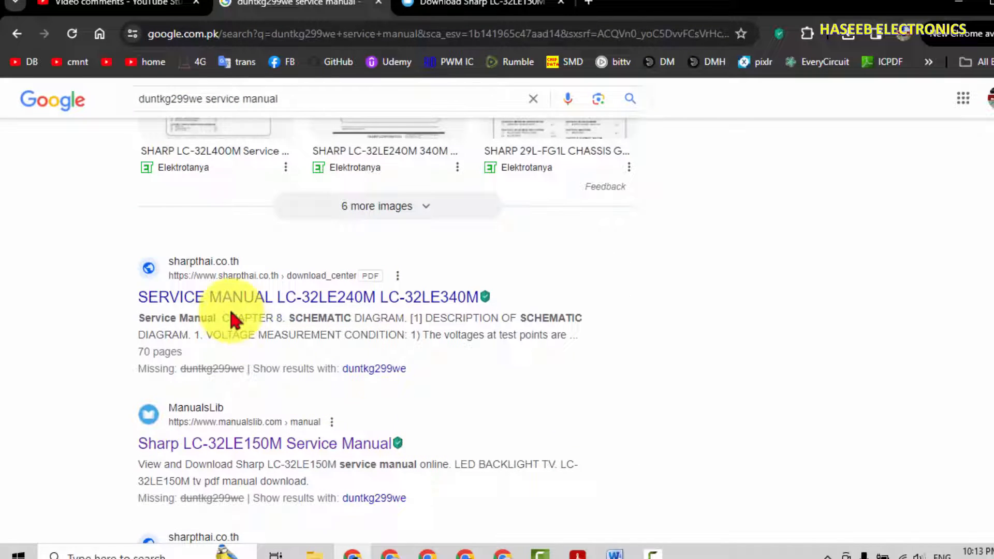
{"action": "mouse_move", "coordinate": [314, 314]}
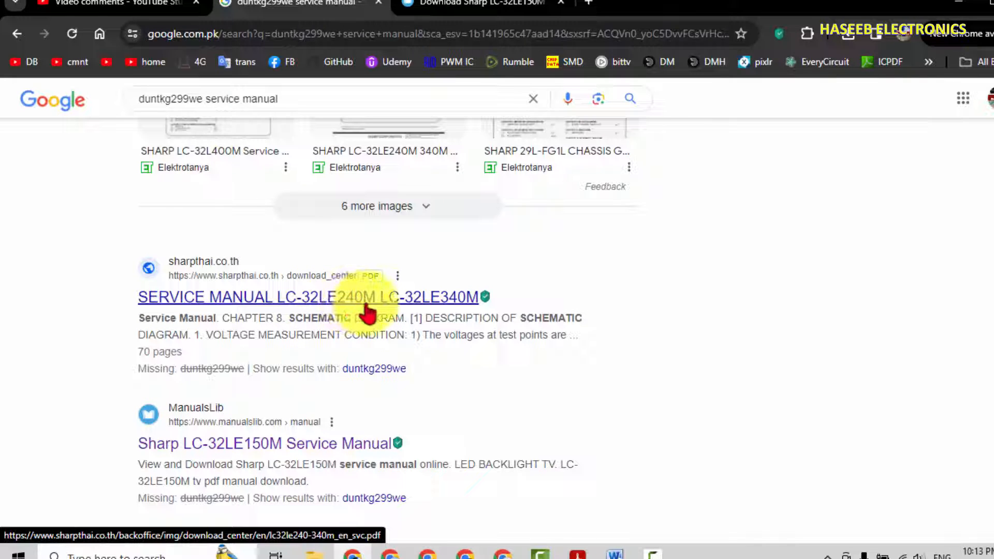
{"action": "scroll", "scroll_direction": "down", "scroll_amount": 3}
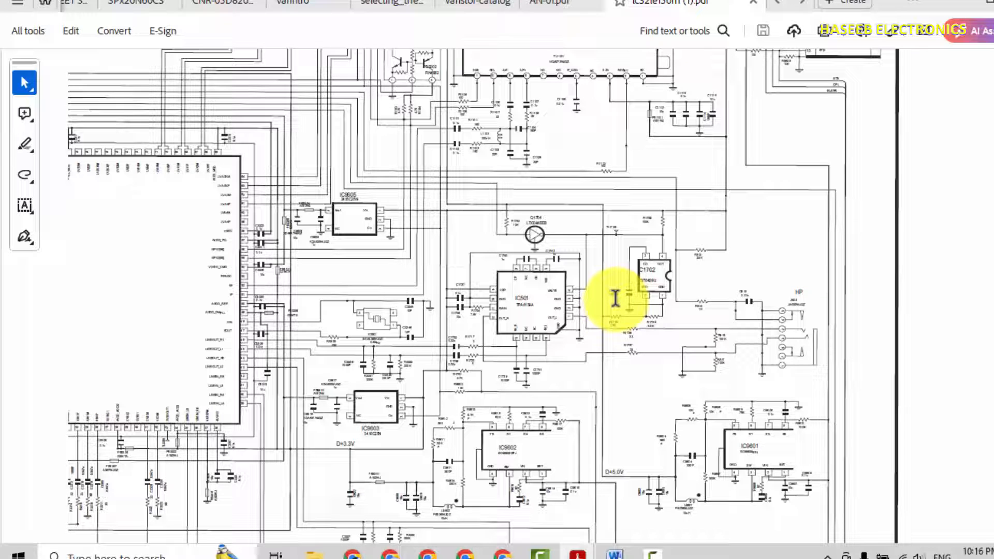
{"action": "mouse_move", "coordinate": [421, 317]}
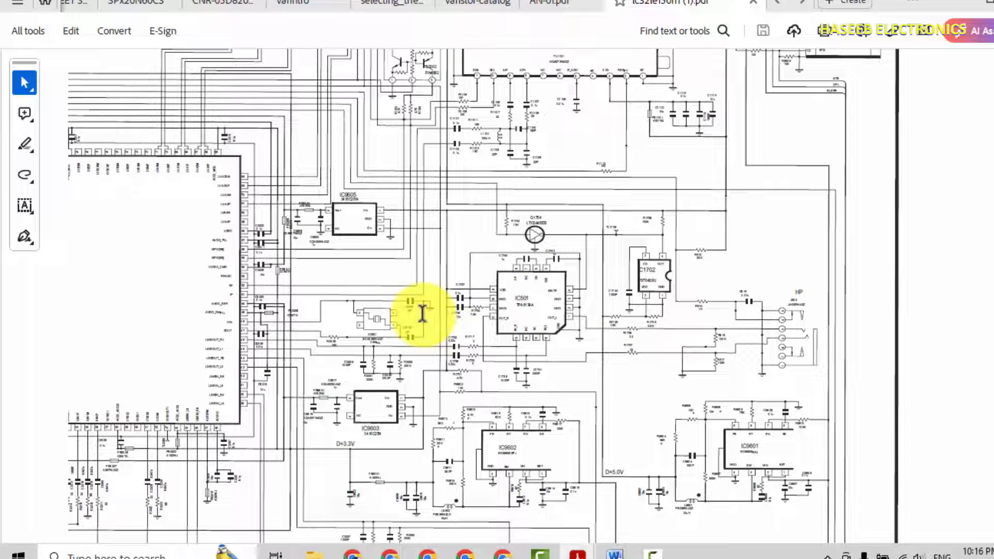